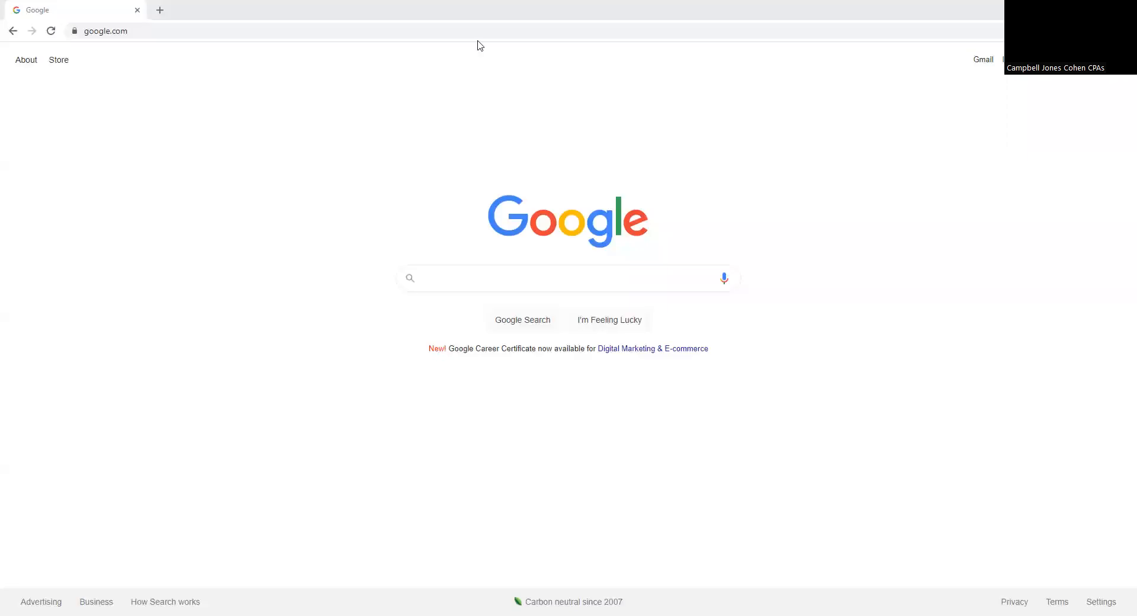
click(152, 31)
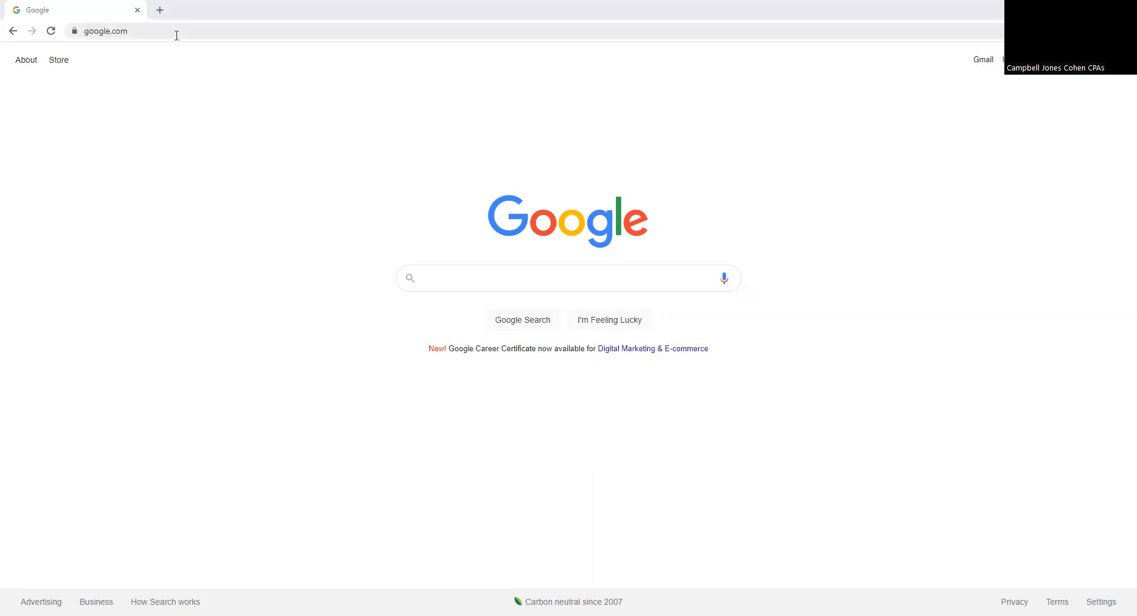
mouse_move(346, 183)
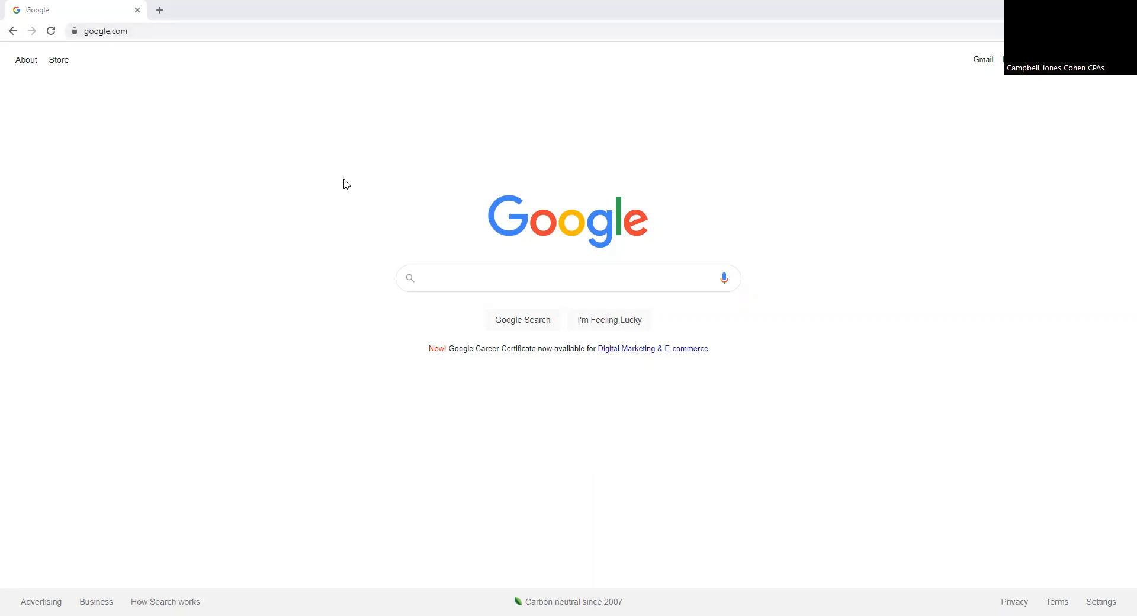
mouse_move(401, 100)
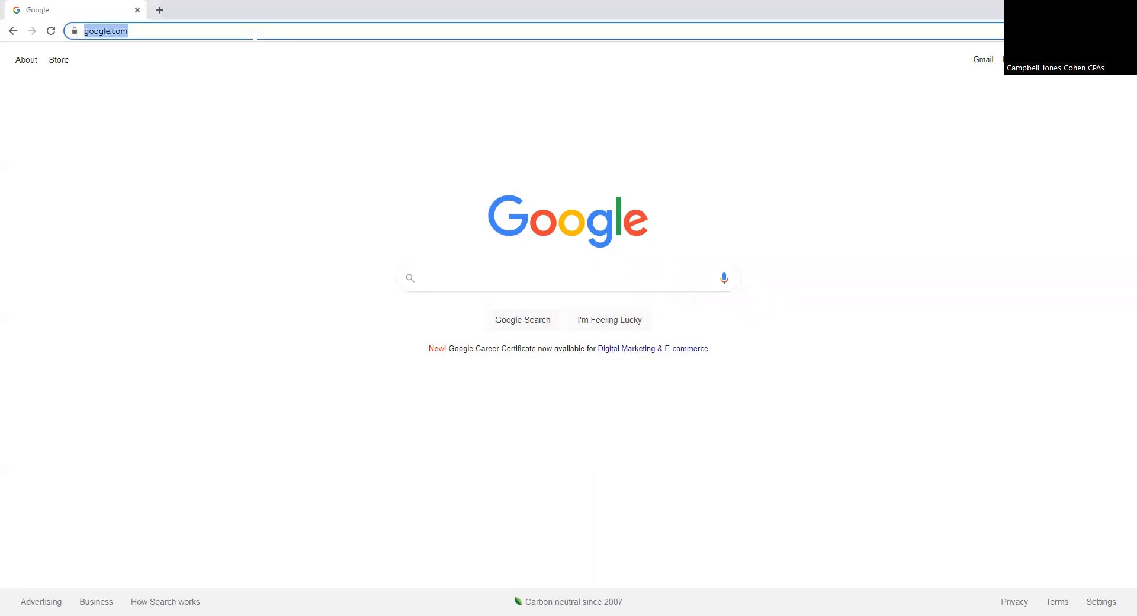
text(www.irs.gov)
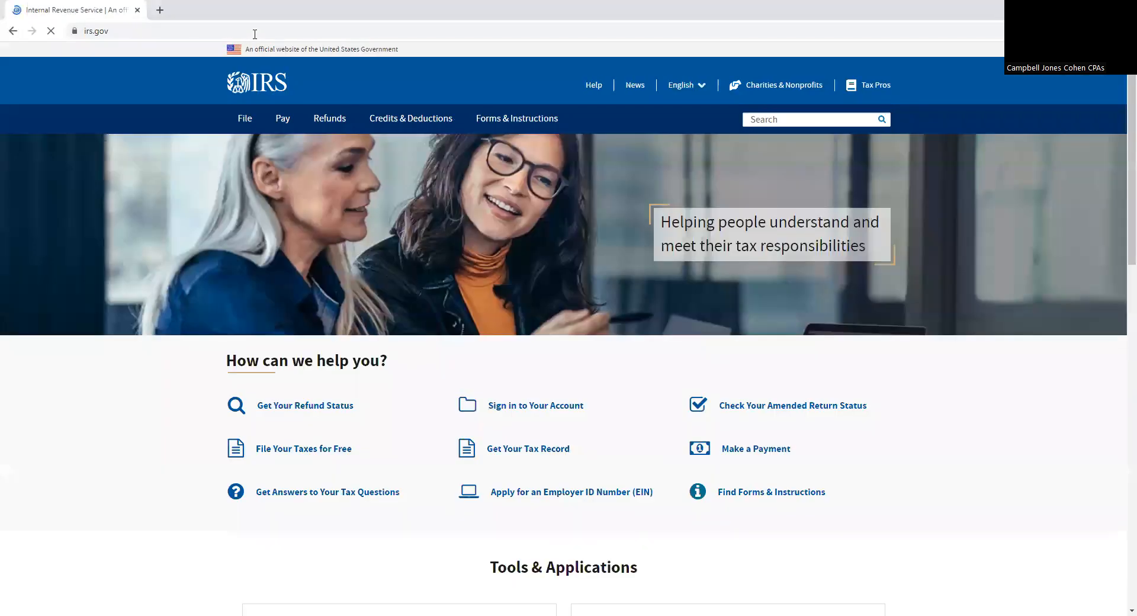
click(281, 119)
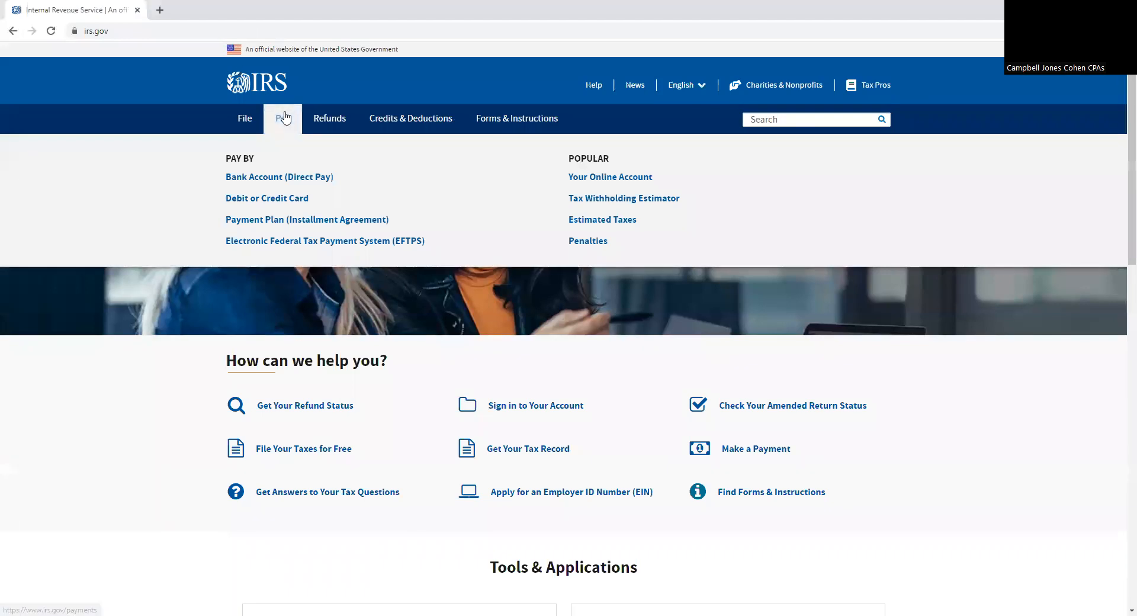
mouse_move(267, 198)
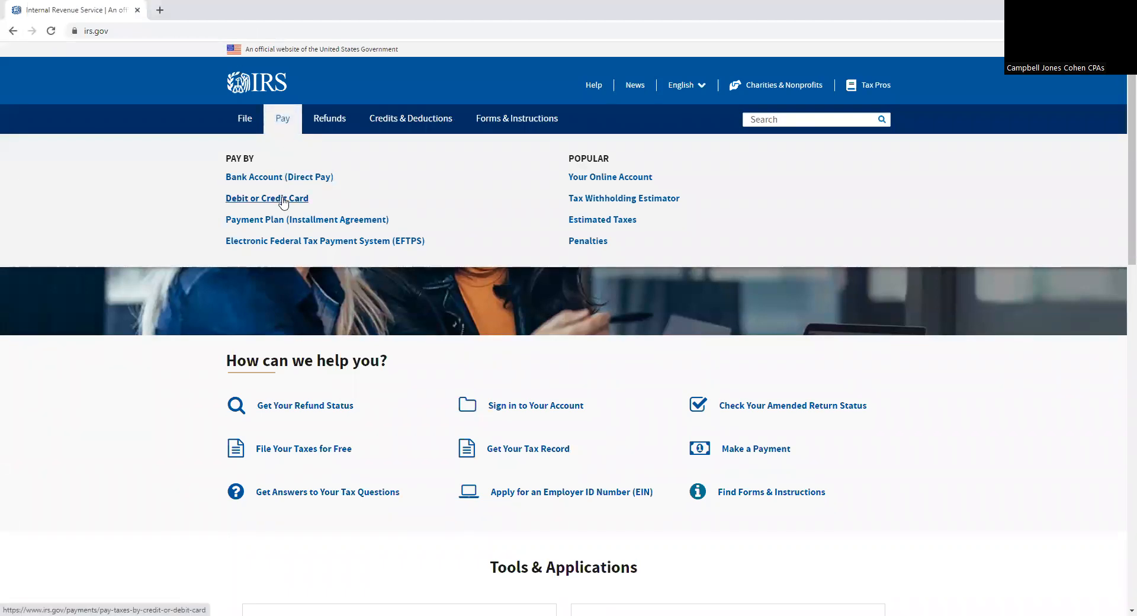
click(268, 198)
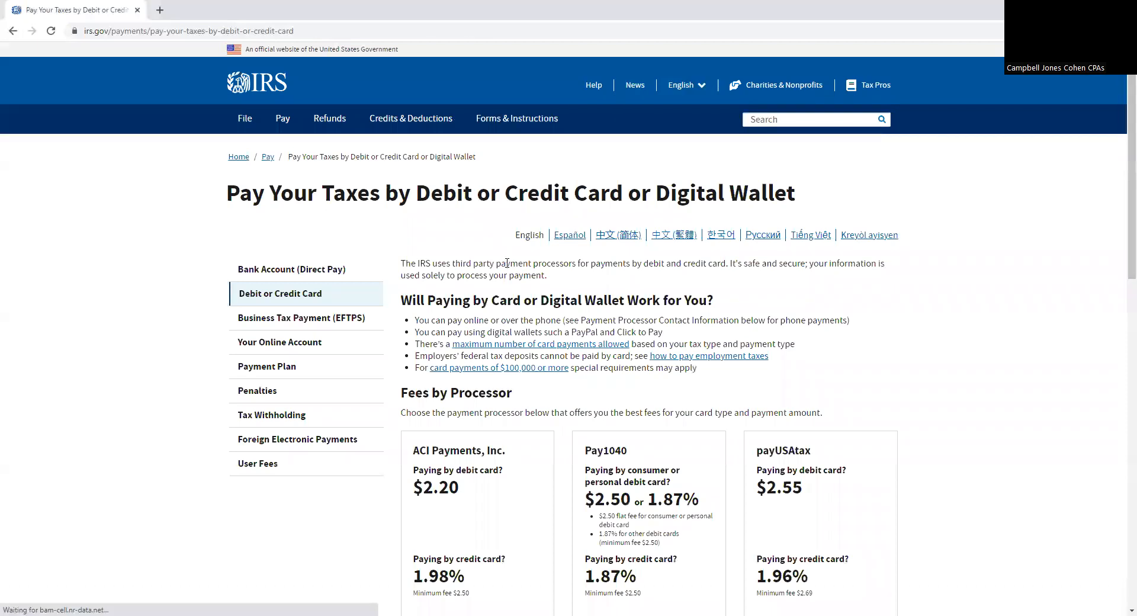
scroll(down, 3)
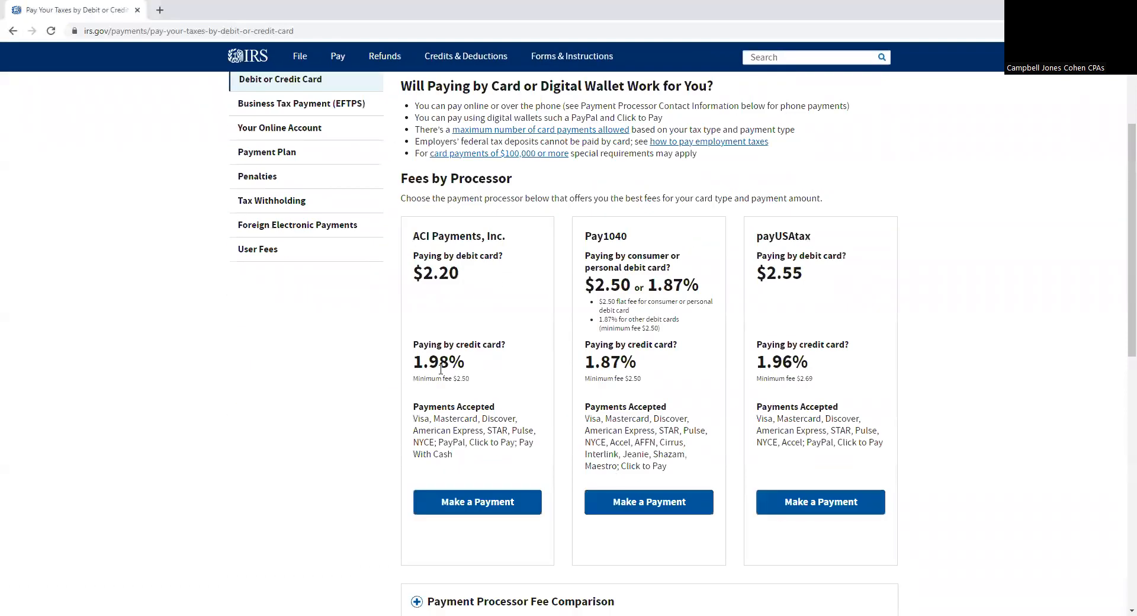
mouse_move(457, 283)
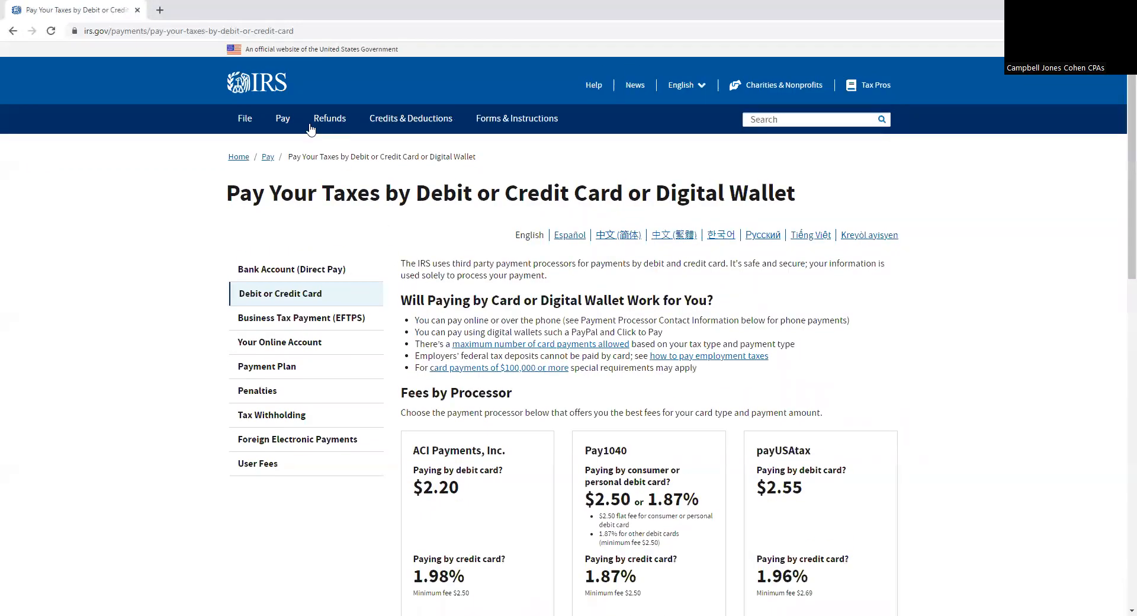
click(282, 119)
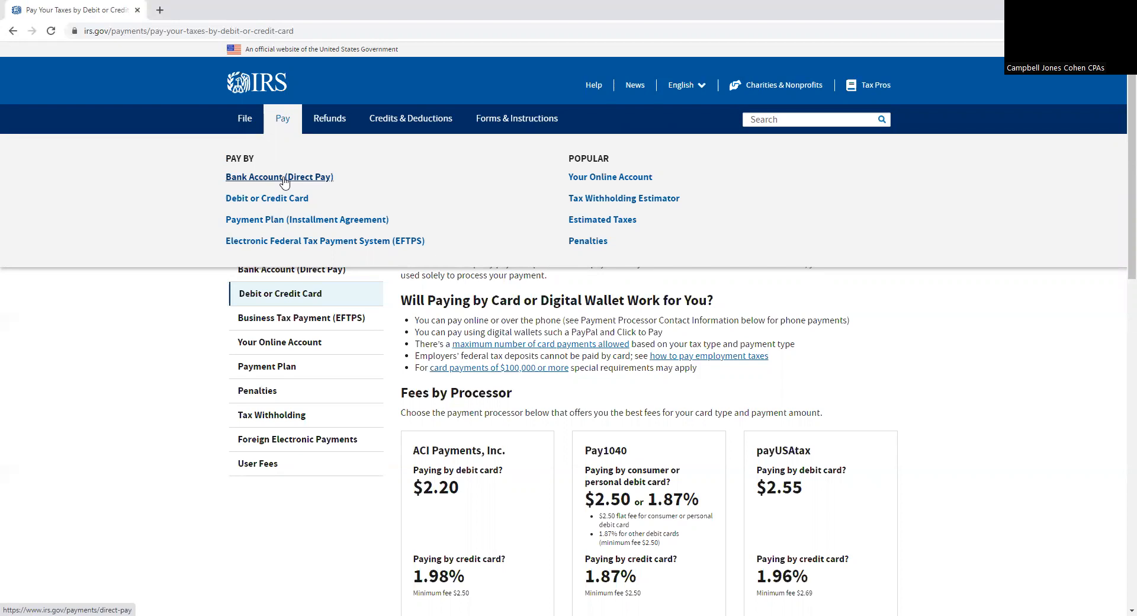
Step: Choose Bank Account (Direct Pay) and start a new payment with Make a Payment
click(278, 177)
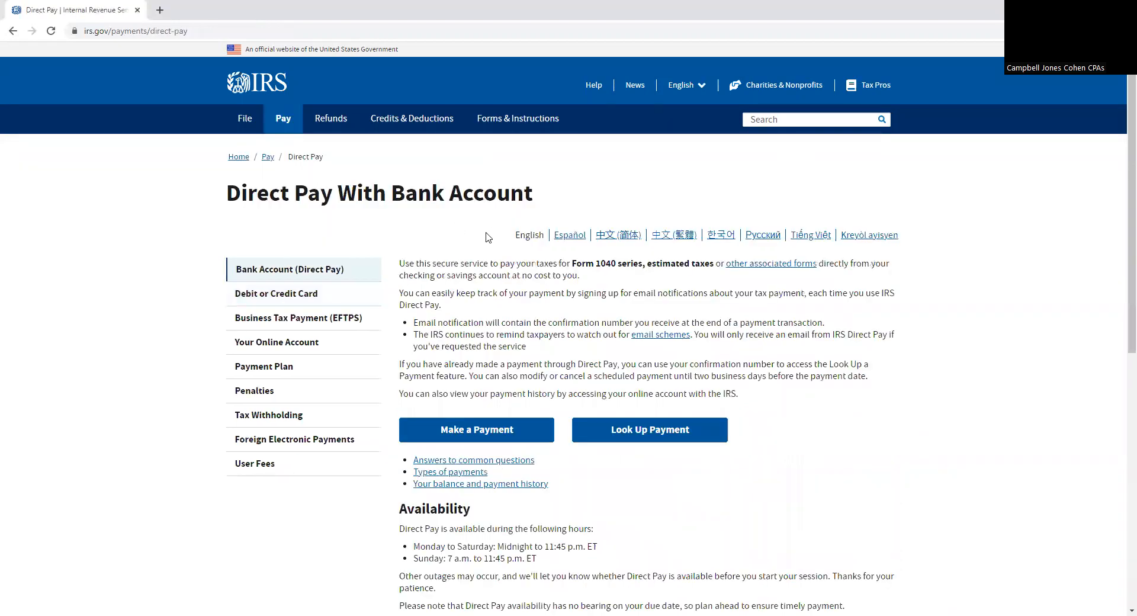
scroll(down, 3)
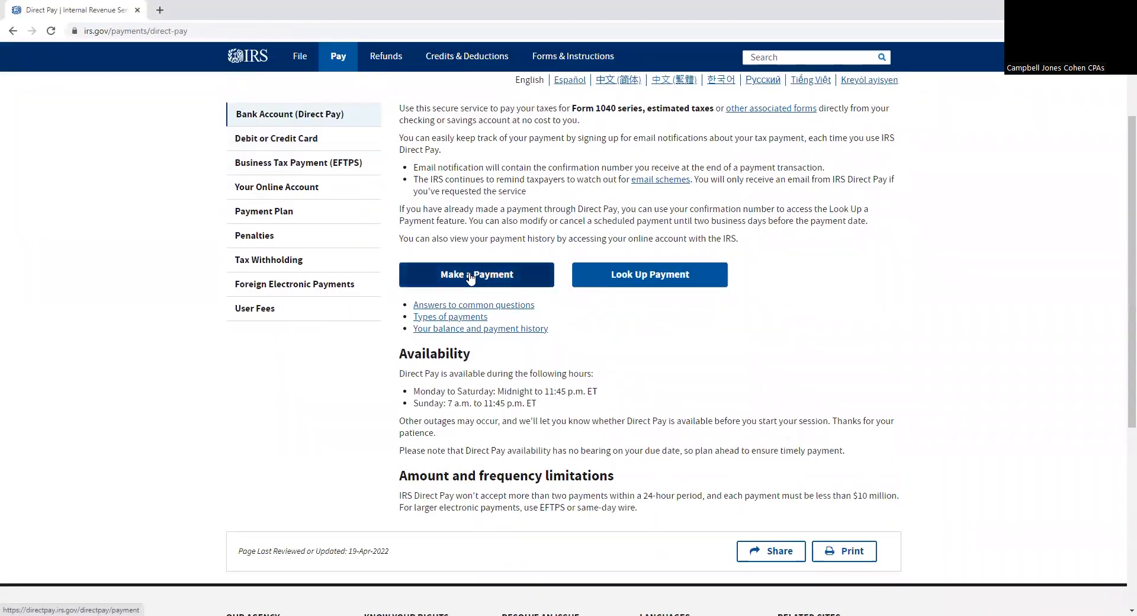
click(476, 275)
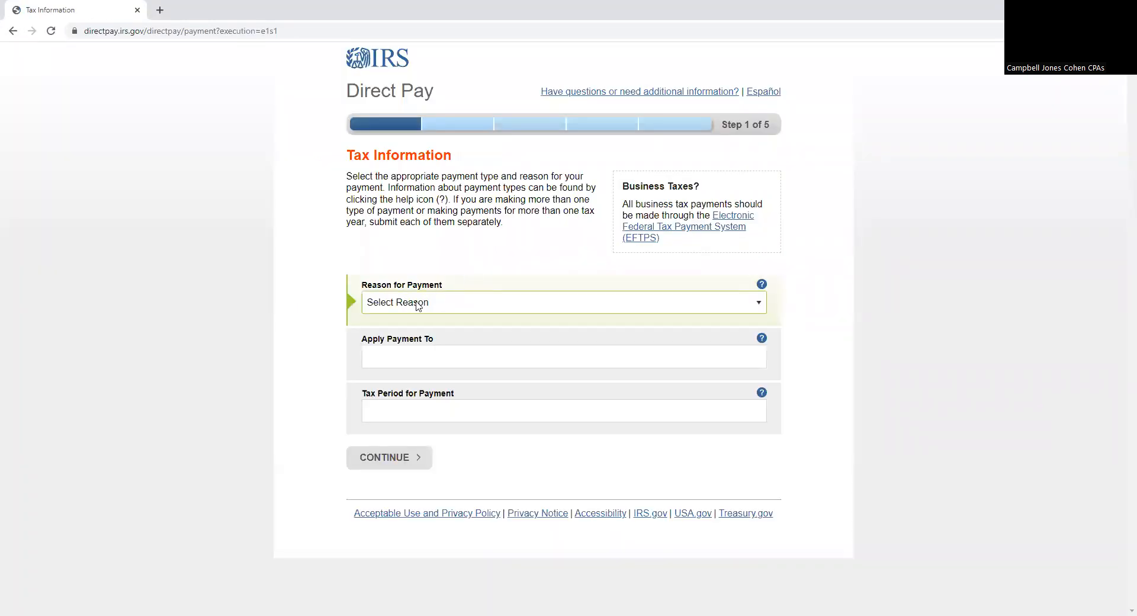
Step: Select Estimated Tax as the reason for payment, then reopen the reason list
click(562, 302)
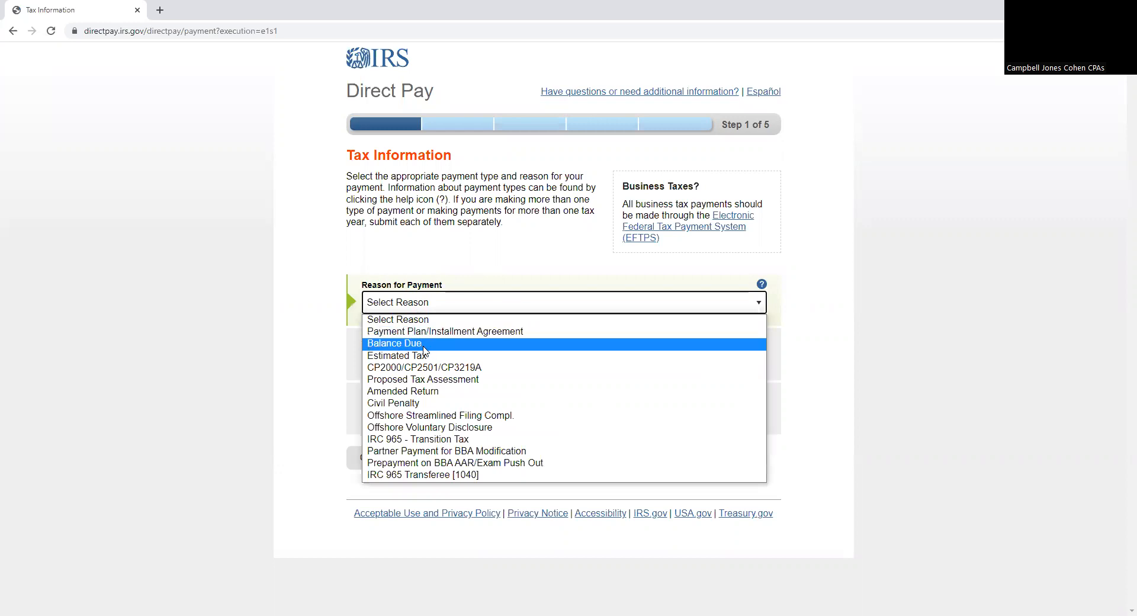
mouse_move(398, 354)
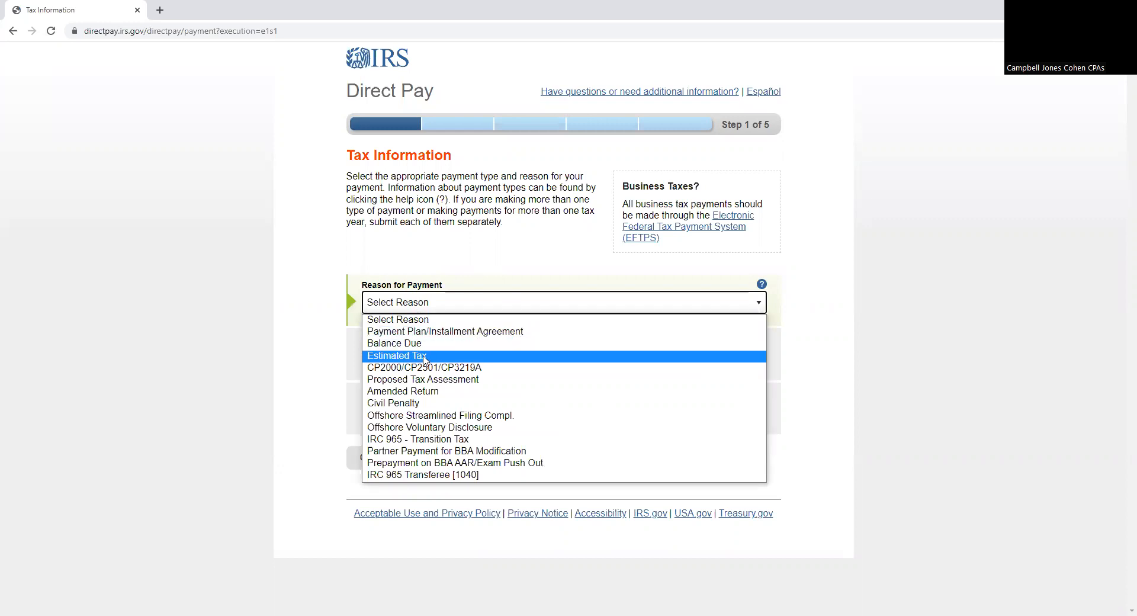
click(396, 355)
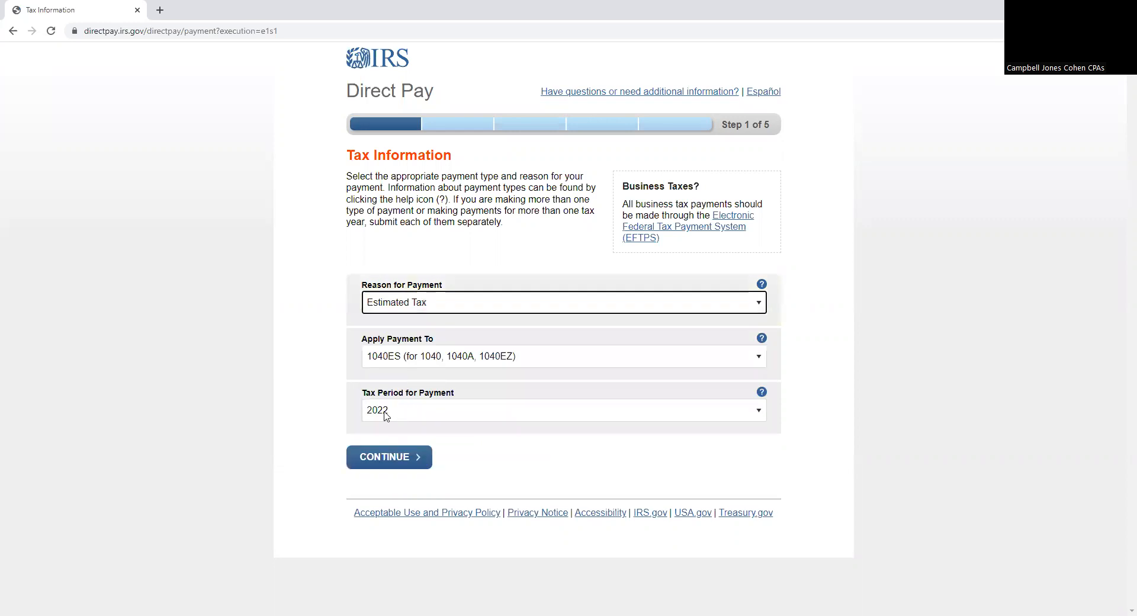
mouse_move(412, 331)
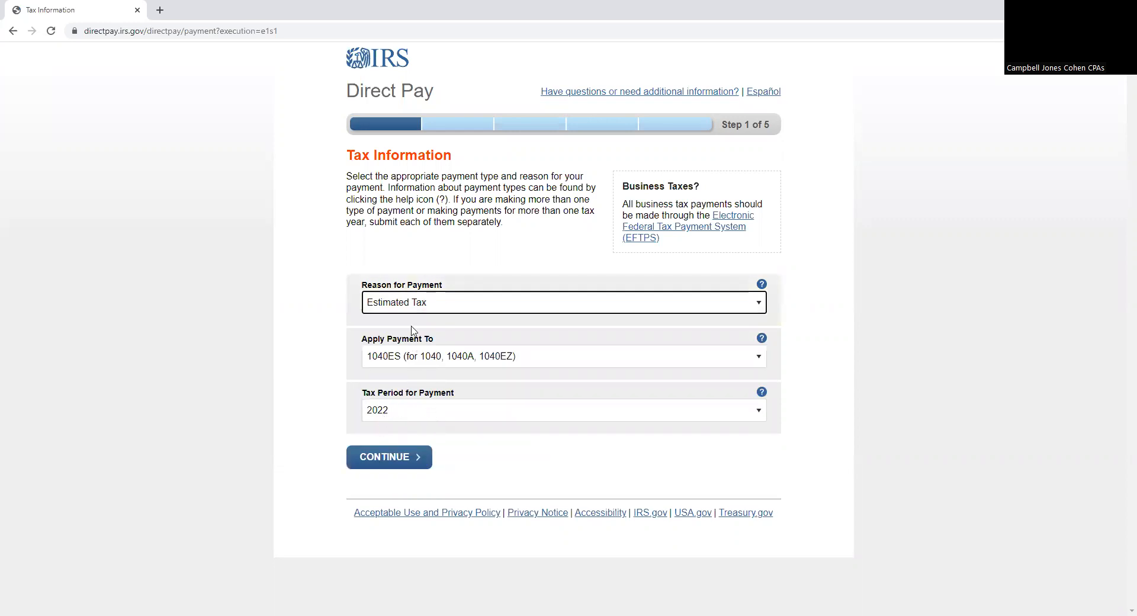
click(563, 302)
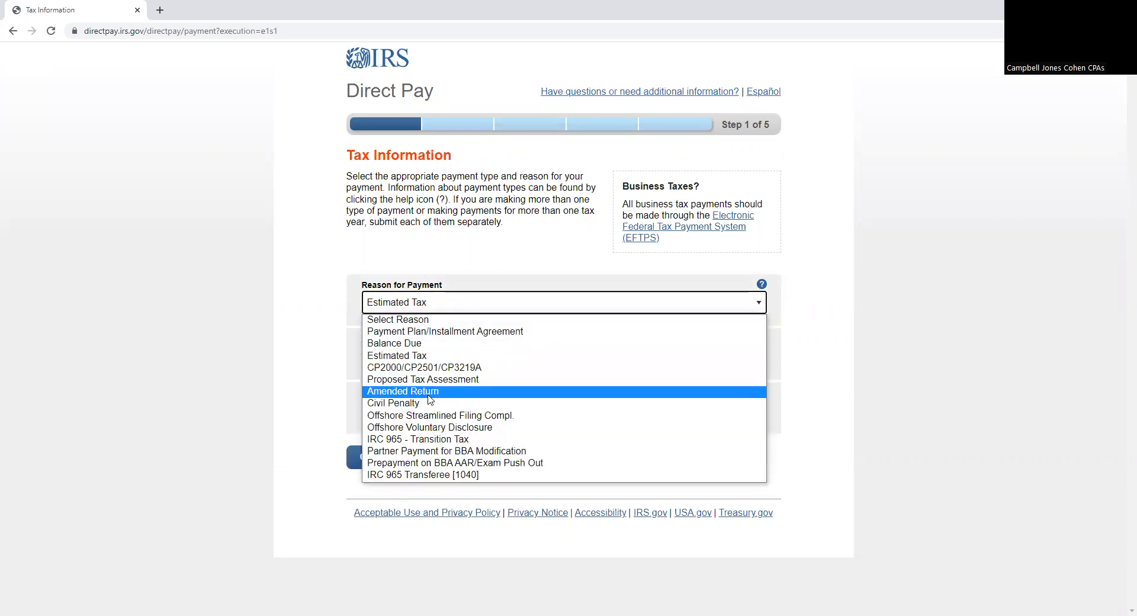
mouse_move(413, 343)
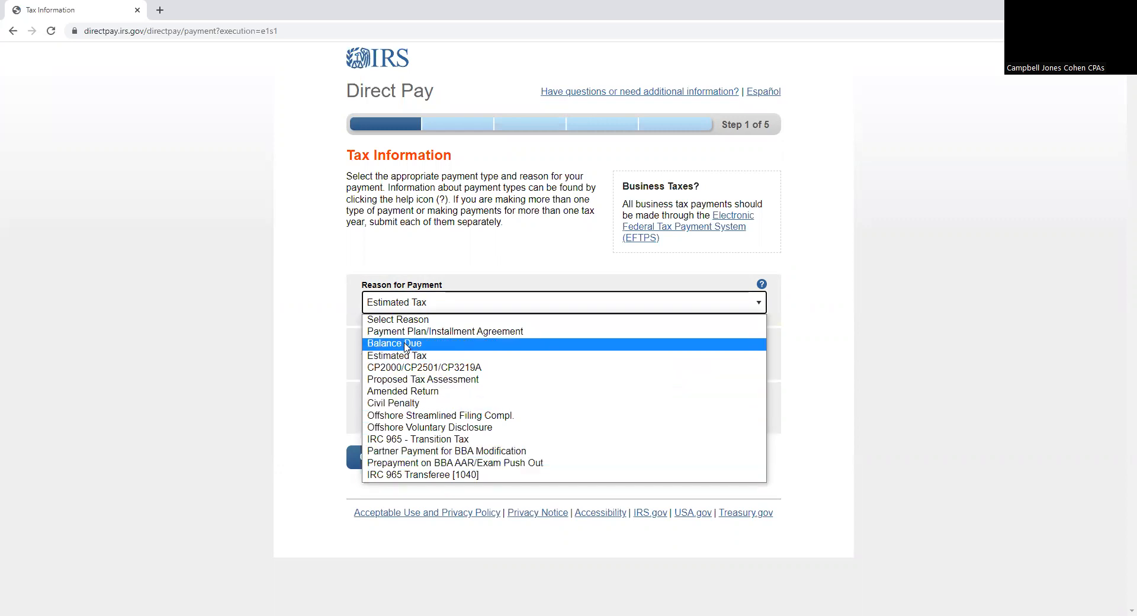
Step: Set reason Balance Due, apply to Income Tax - Form 1040, tax period 2021
click(393, 343)
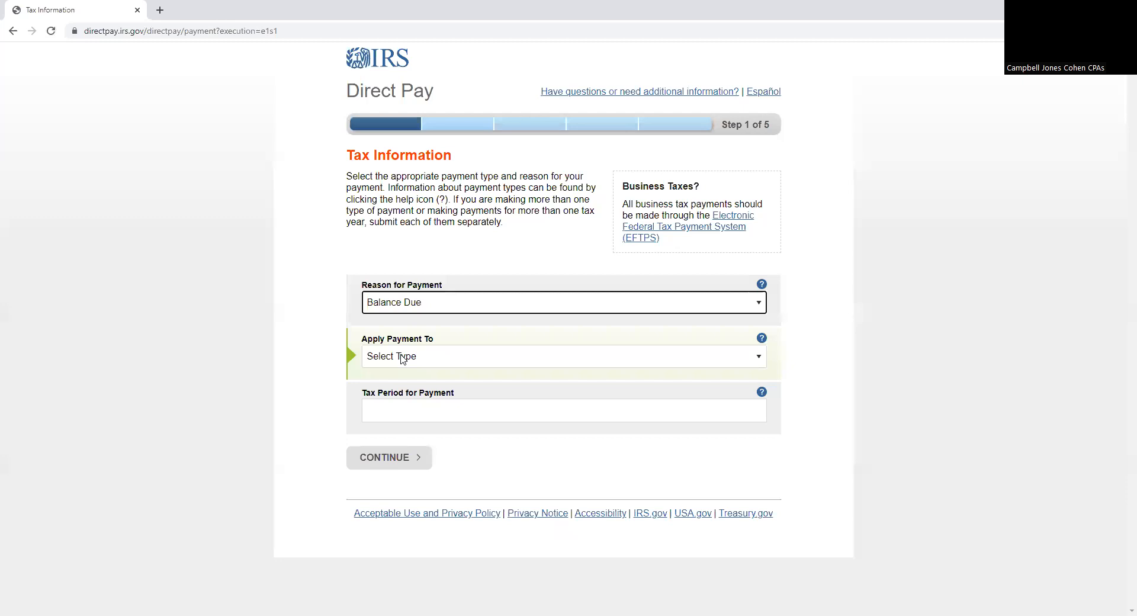
click(563, 355)
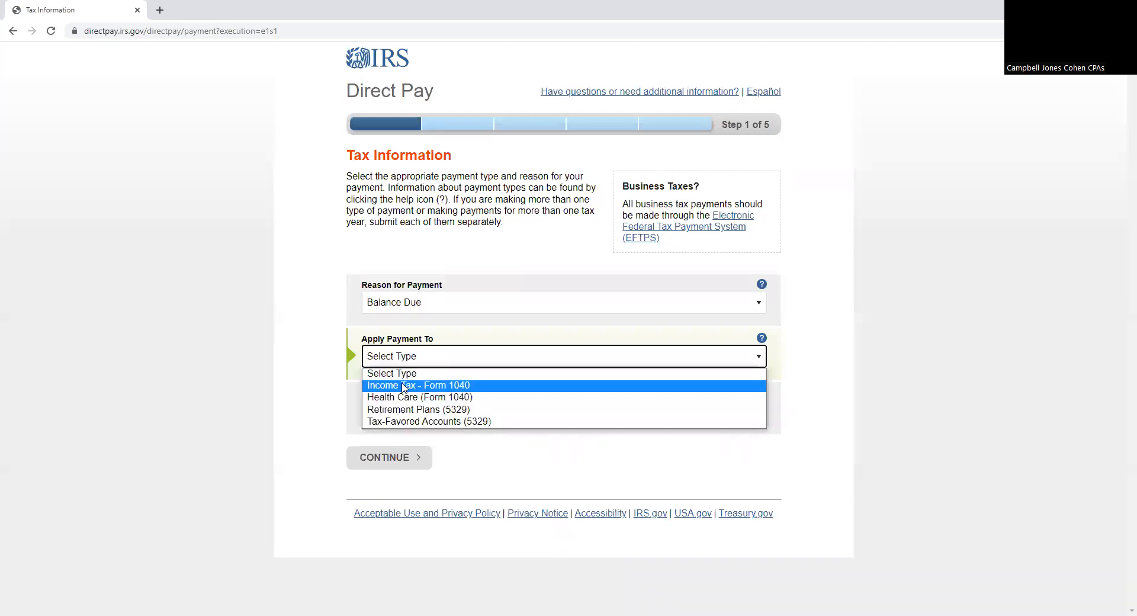
click(419, 385)
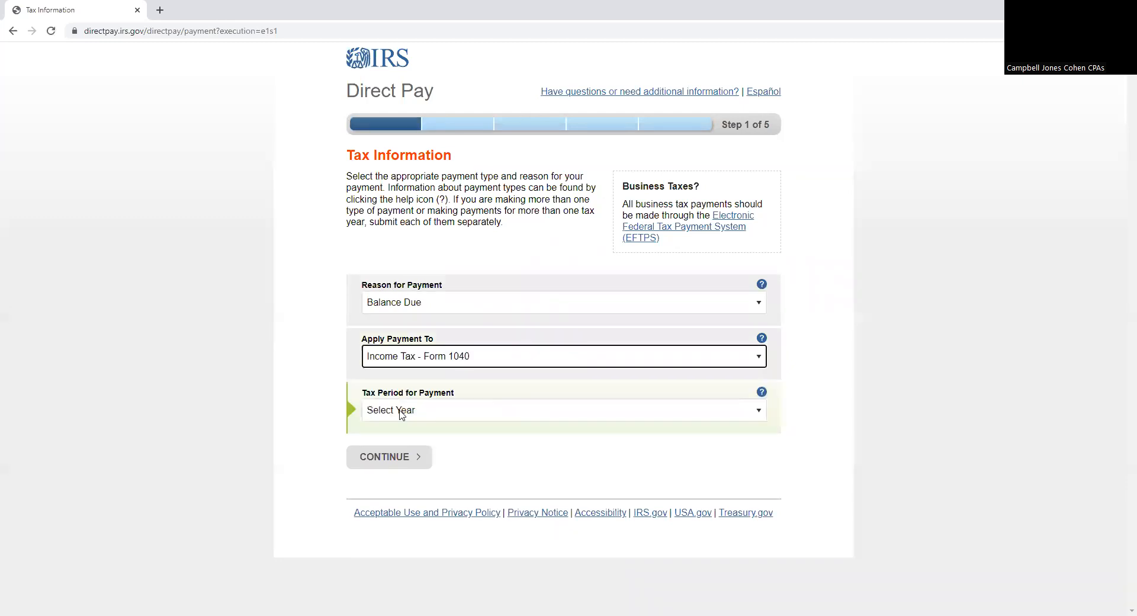
click(562, 410)
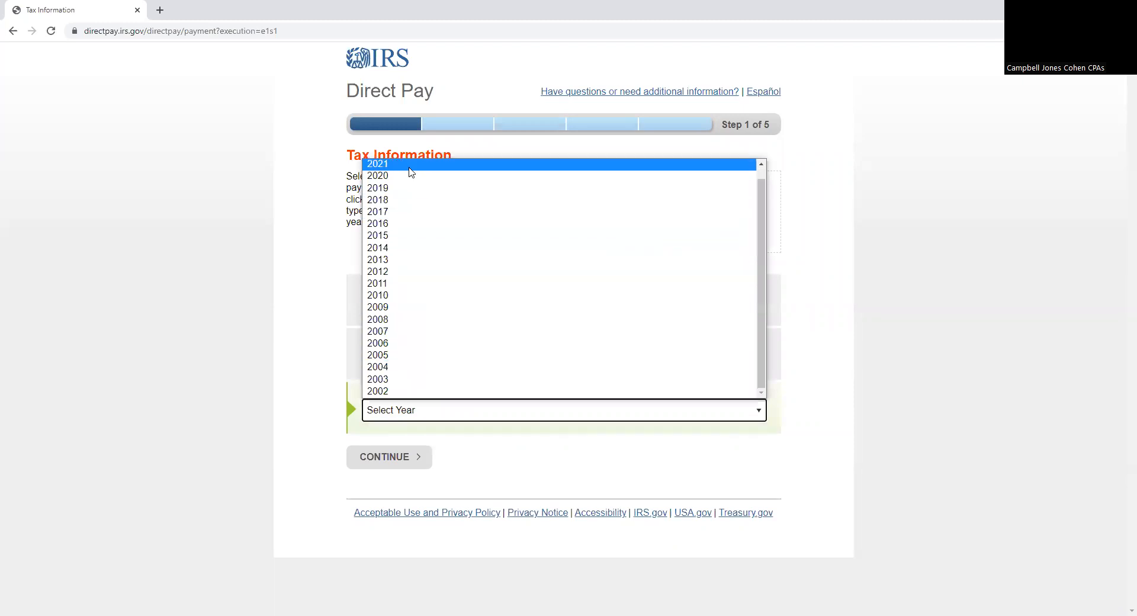
click(378, 163)
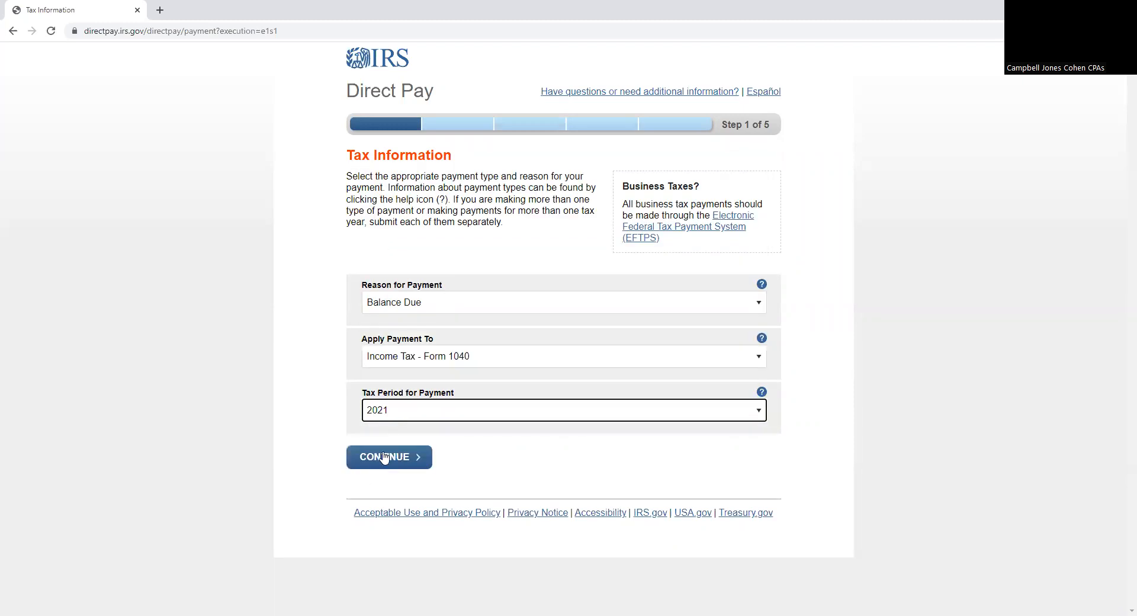
Step: Continue and confirm the 2021 Balance Due choice to reach Verify Identity
click(388, 457)
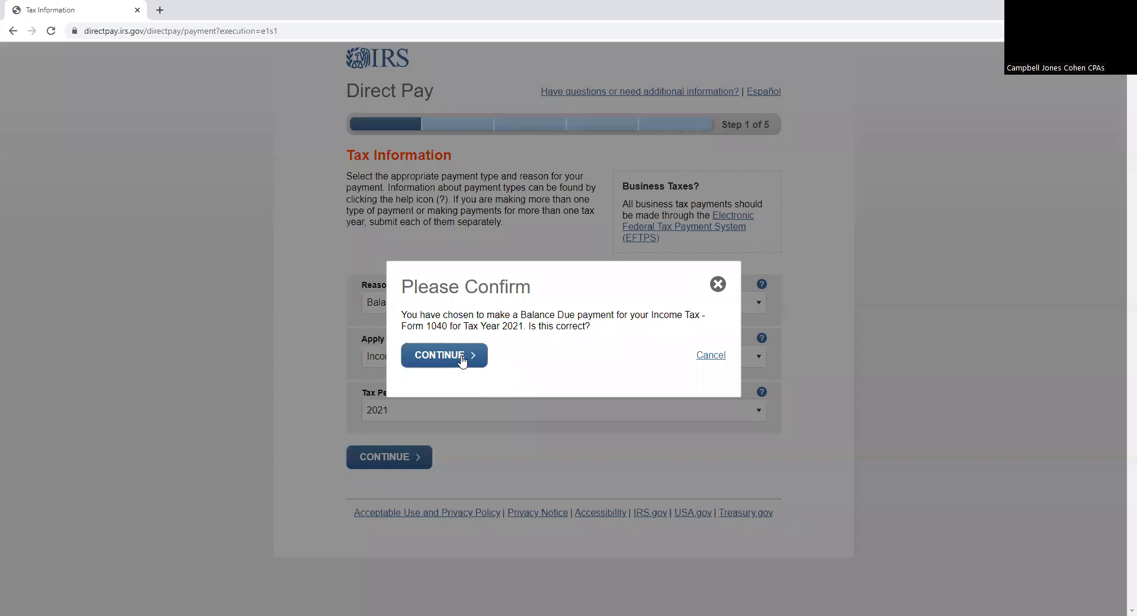
click(438, 354)
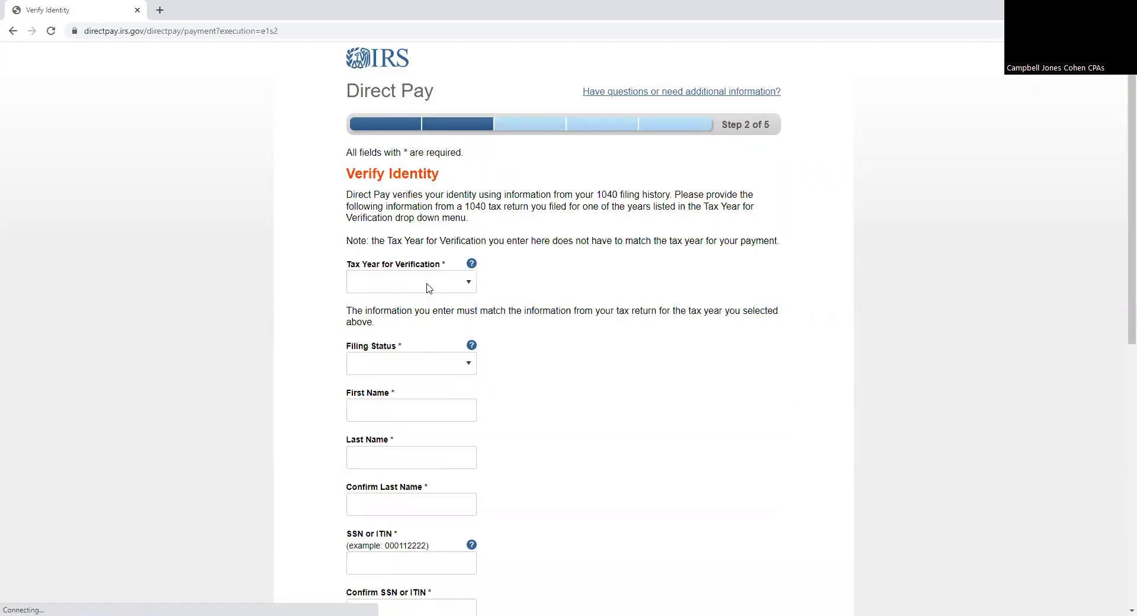
Step: Set 2020 as the verification tax year, review the identity form and continue to Step 3
click(411, 281)
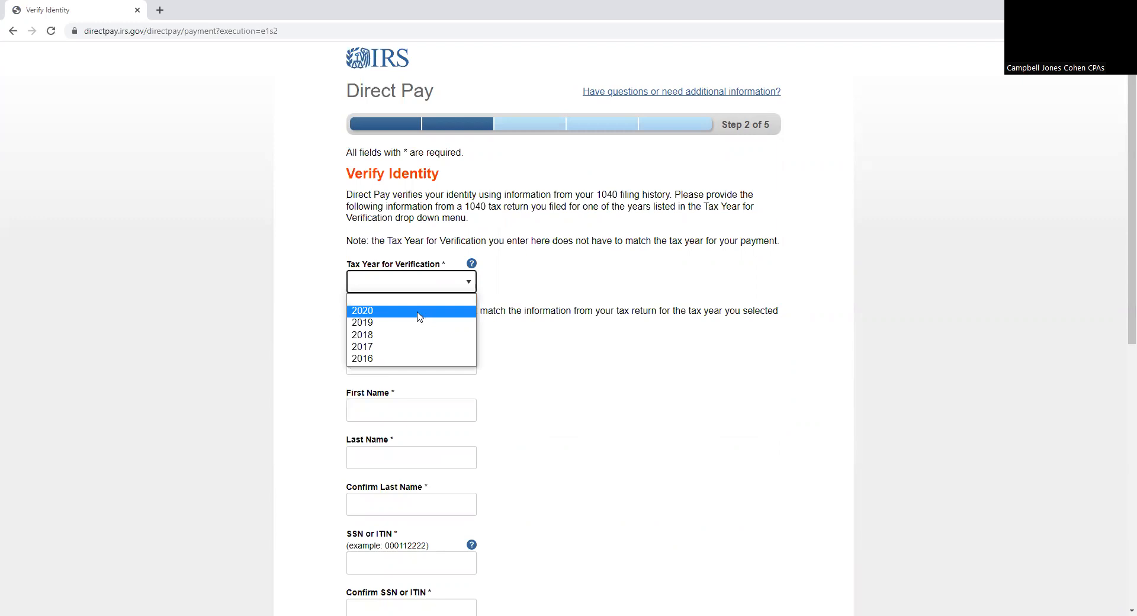
click(362, 310)
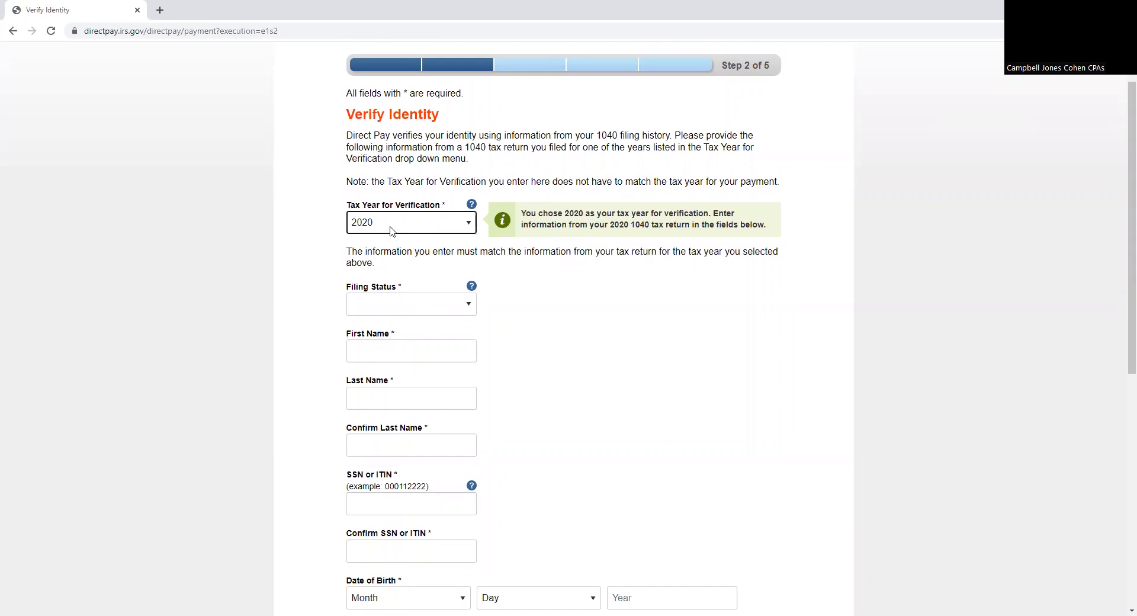
scroll(down, 3)
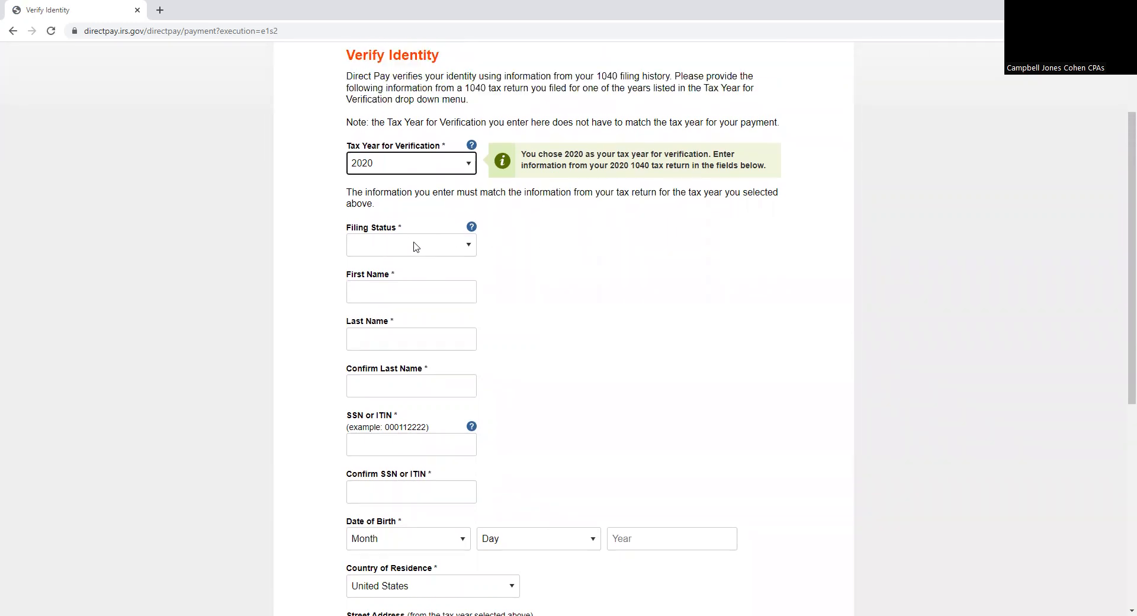
scroll(down, 3)
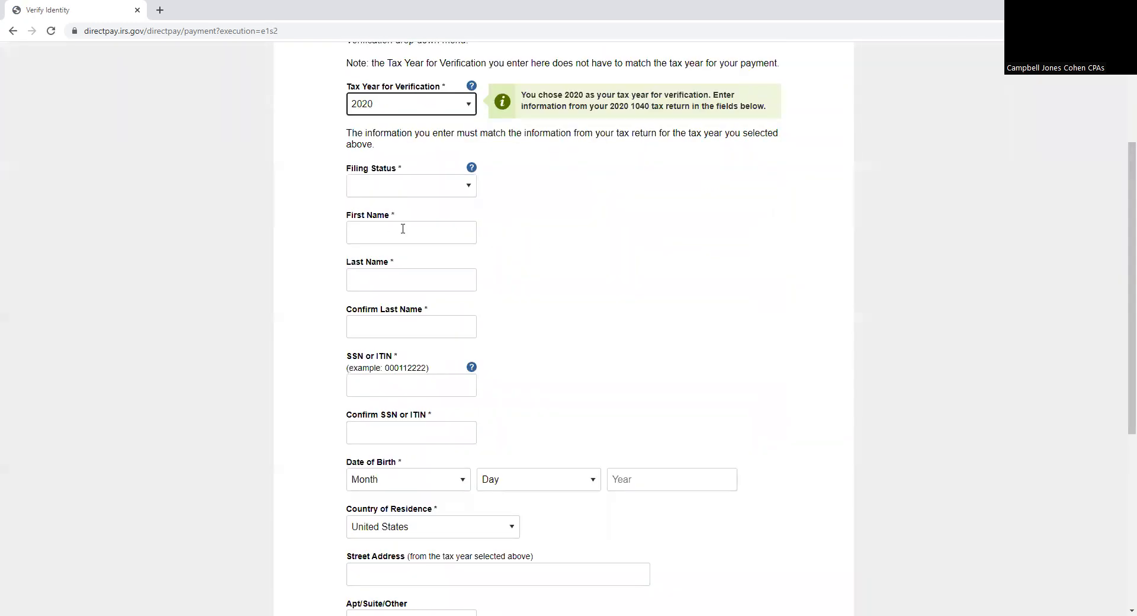
scroll(down, 3)
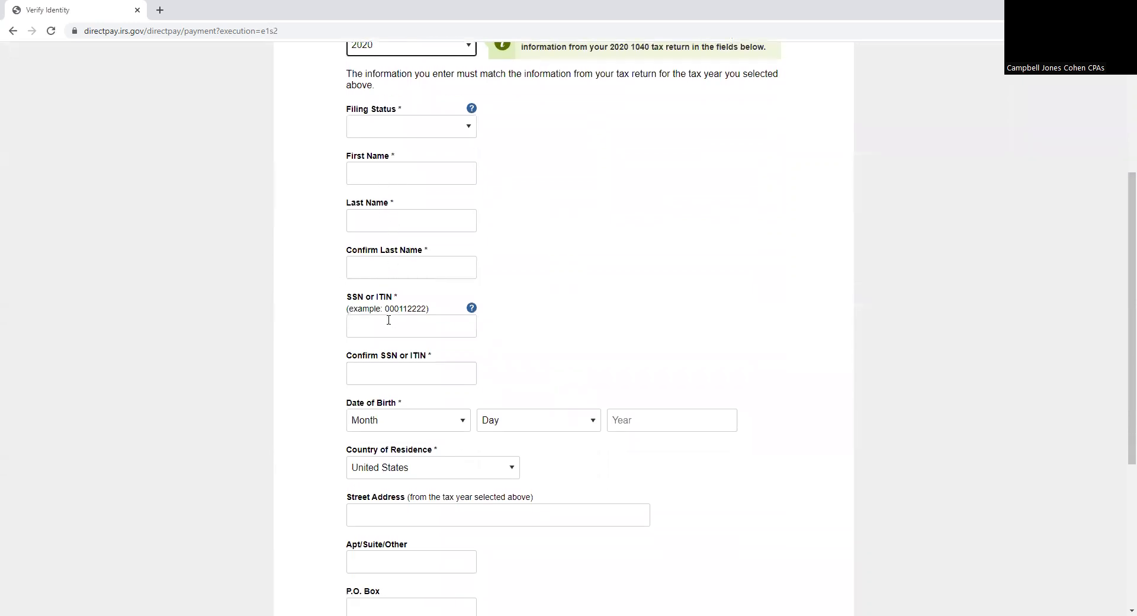
scroll(down, 3)
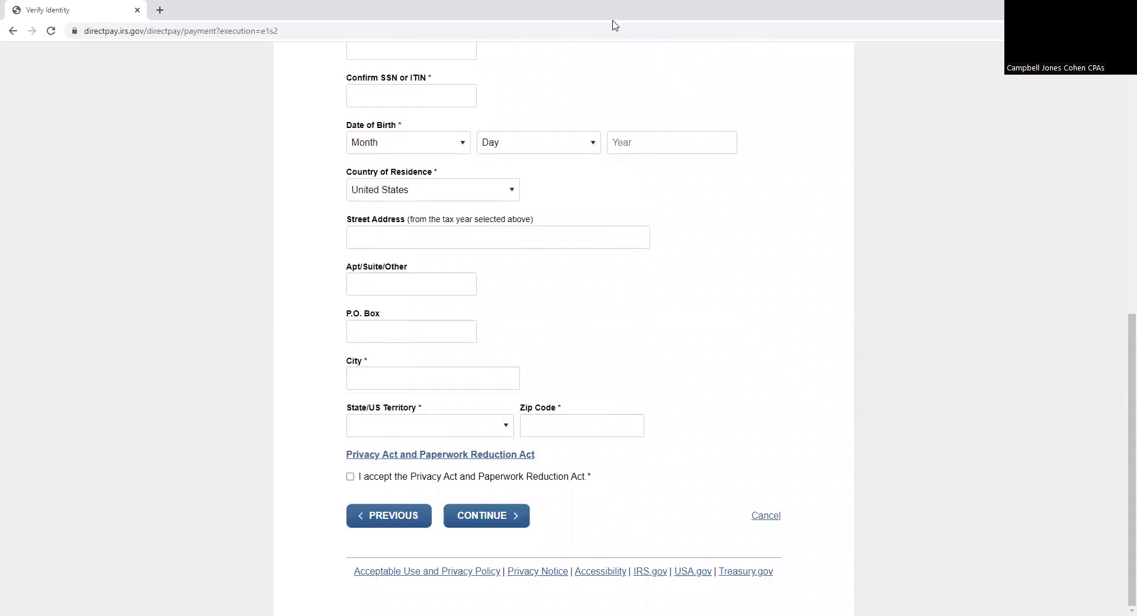
click(486, 515)
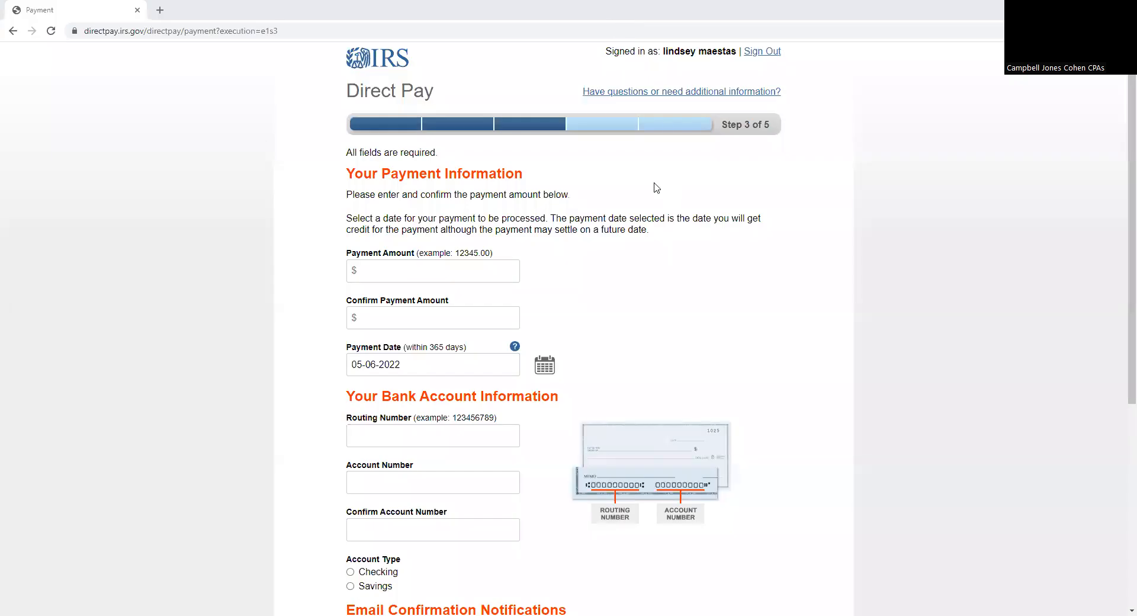
mouse_move(616, 188)
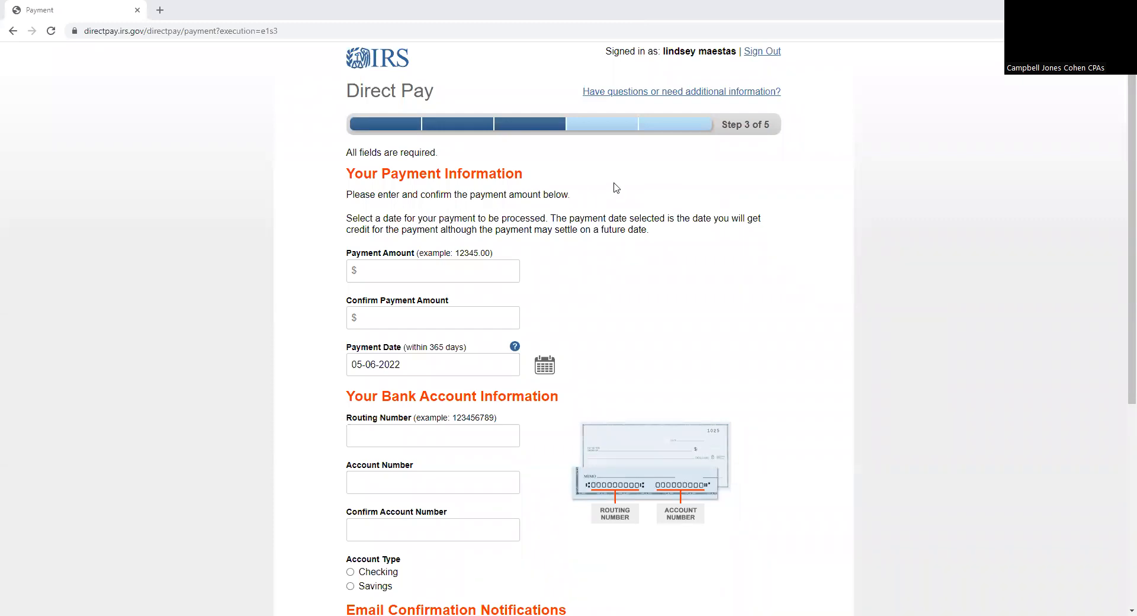
Step: Scroll through the Step 3 payment amount, bank account and email notification fields
scroll(down, 3)
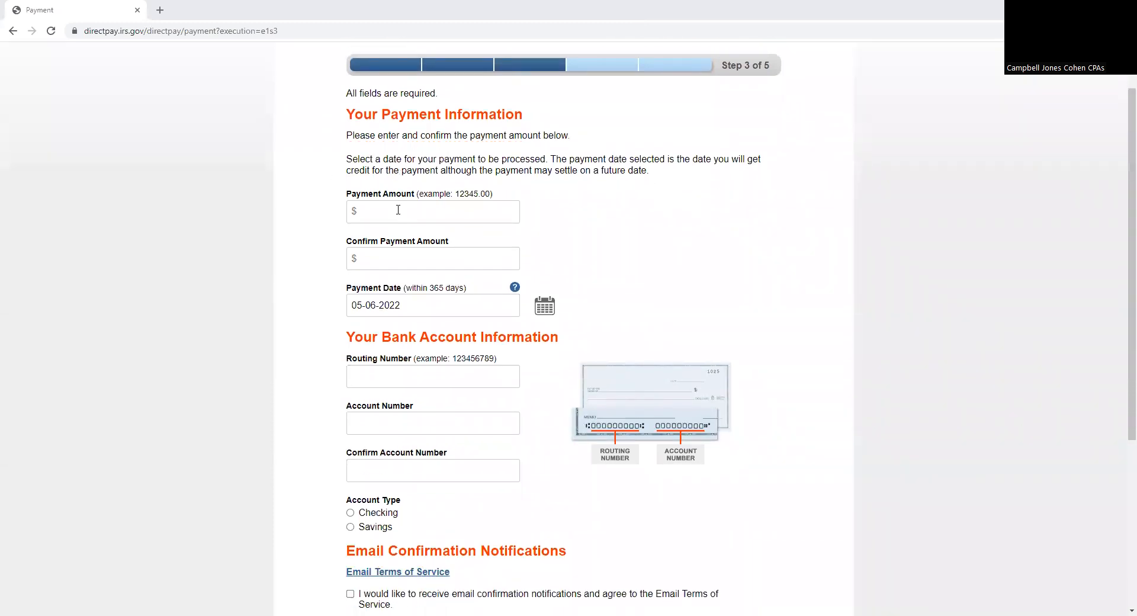
scroll(down, 3)
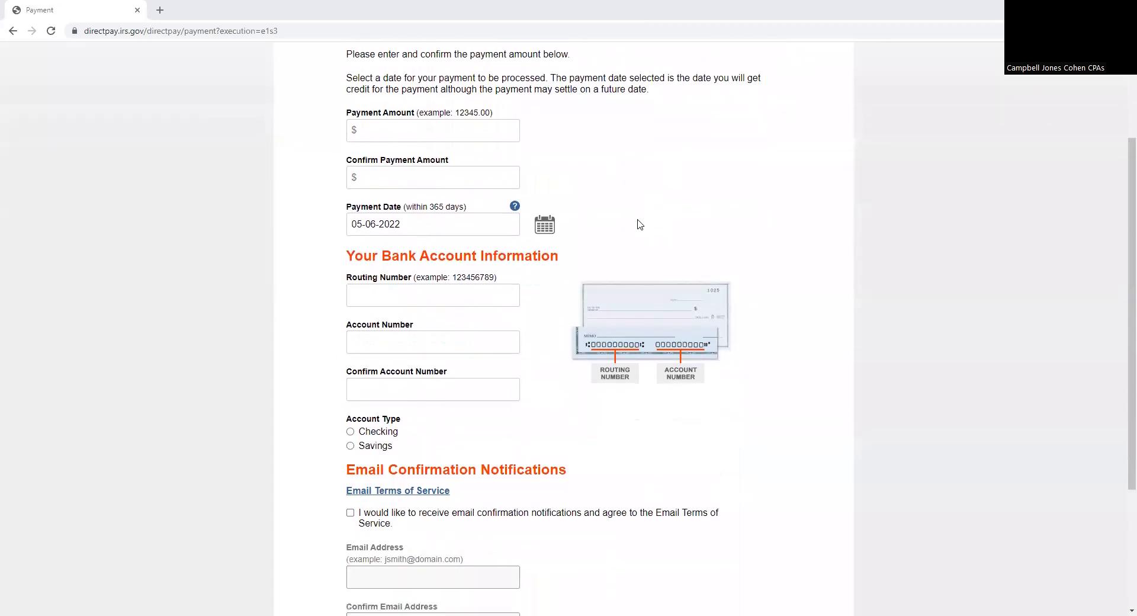
scroll(down, 3)
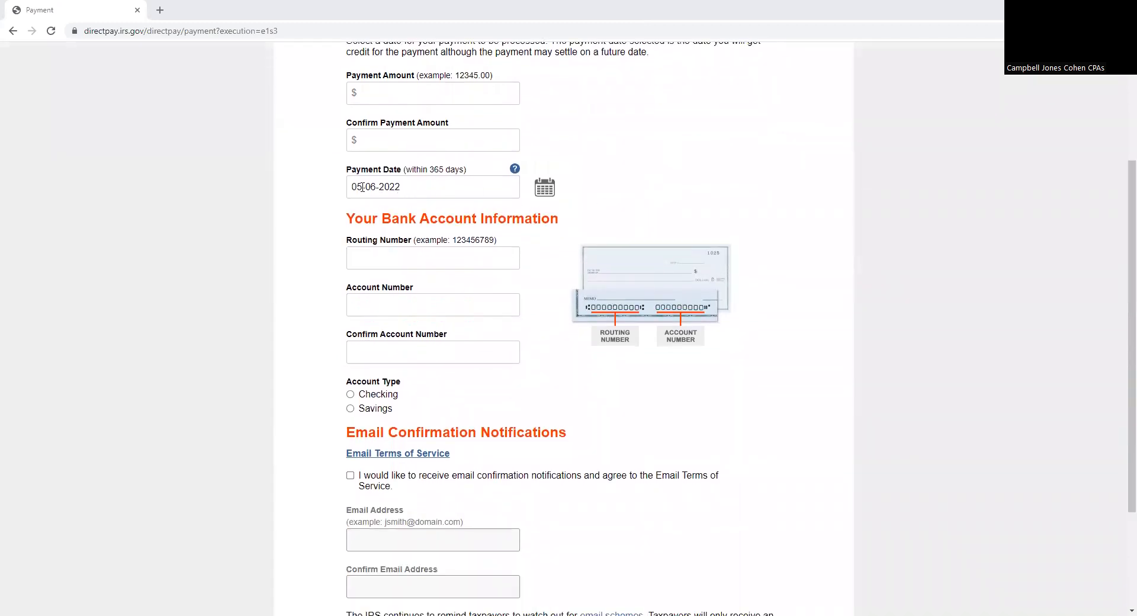
mouse_move(464, 171)
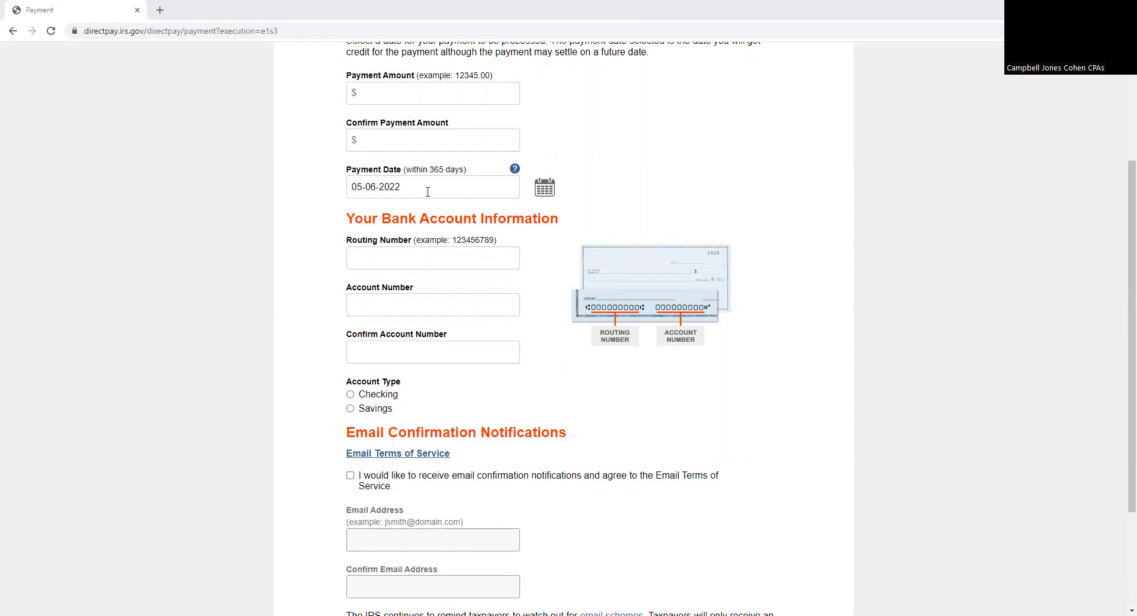
scroll(down, 3)
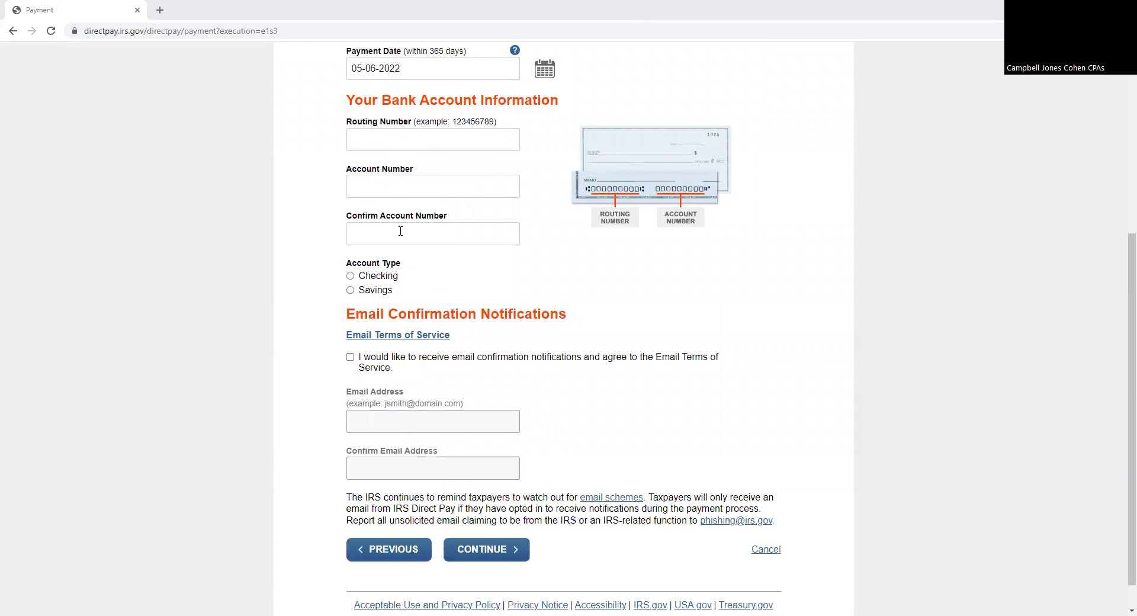
mouse_move(322, 265)
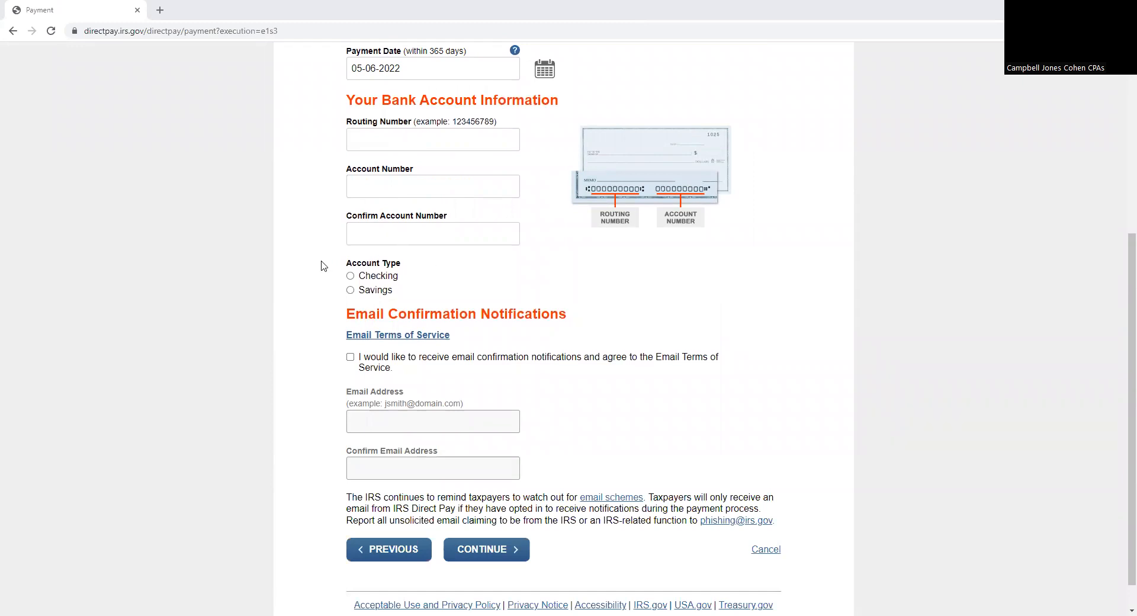
mouse_move(374, 439)
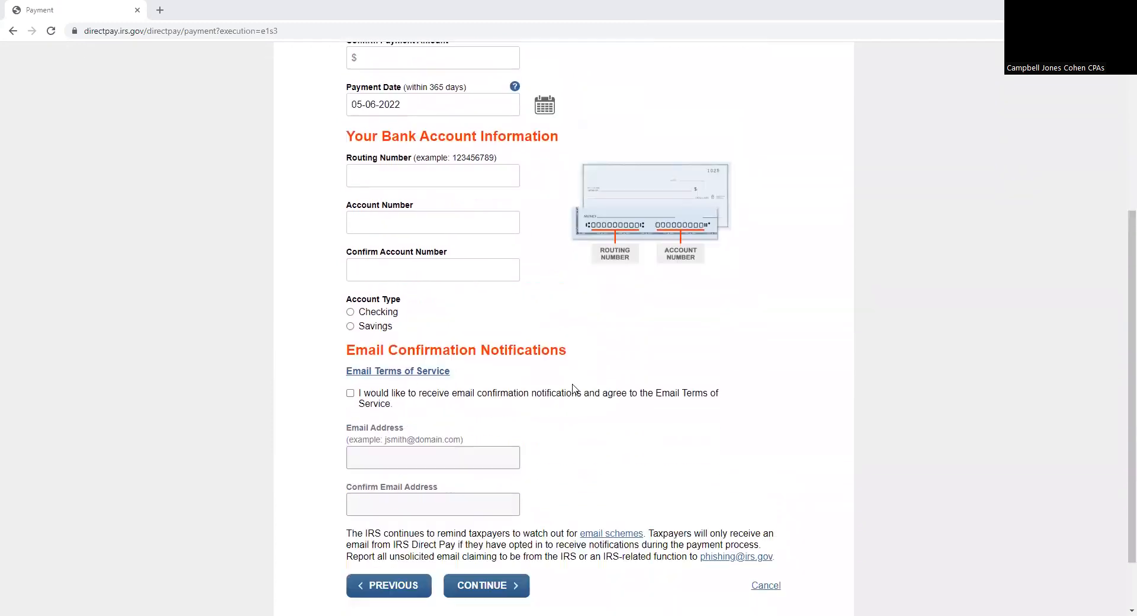
scroll(down, 3)
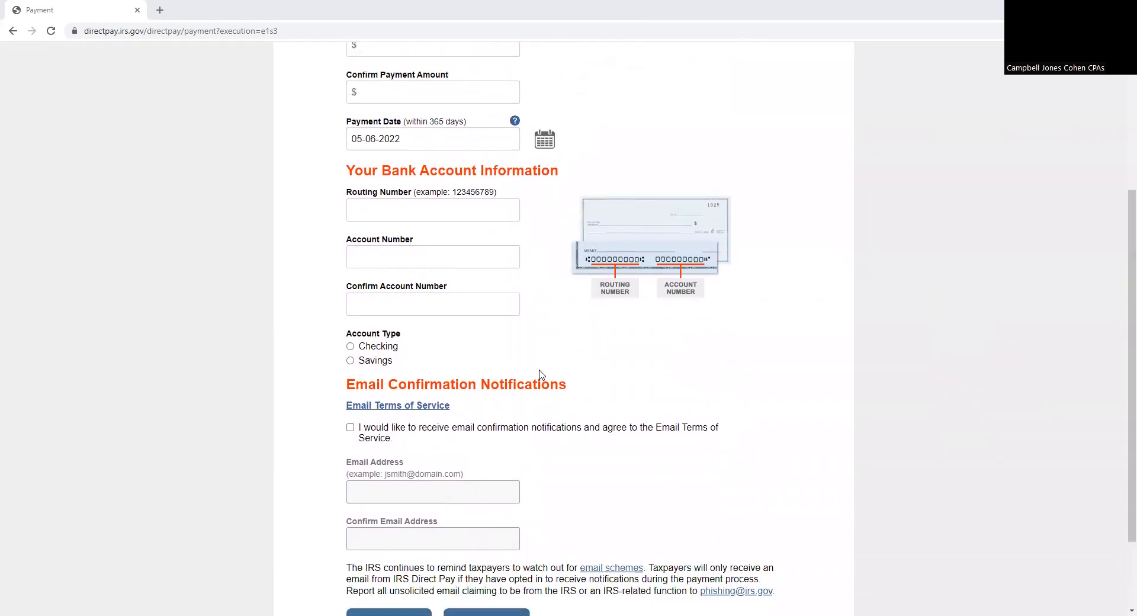
scroll(down, 3)
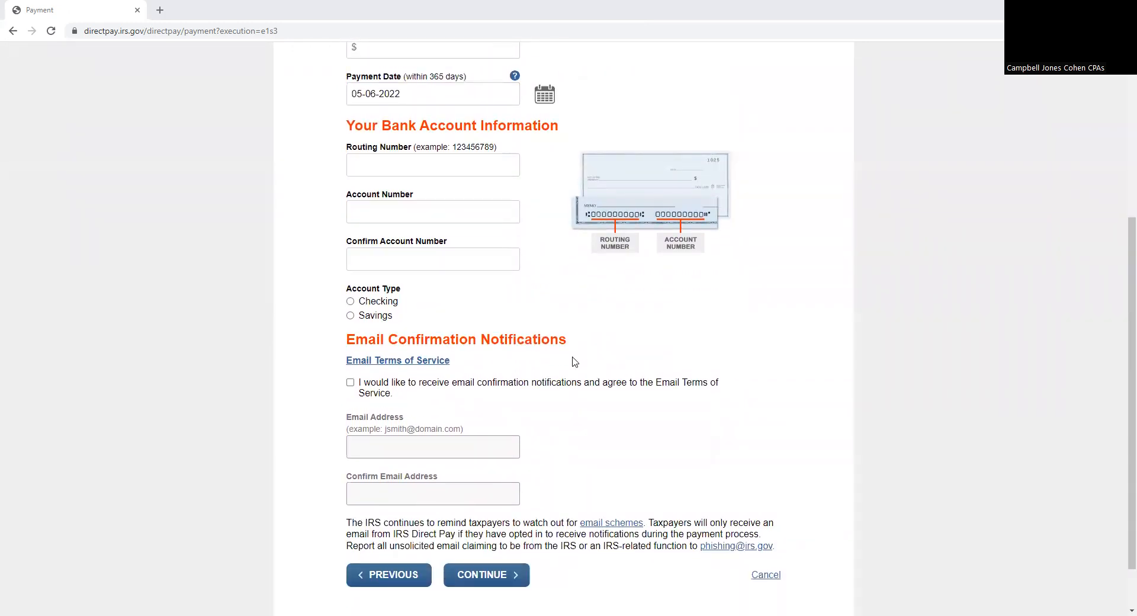
scroll(down, 3)
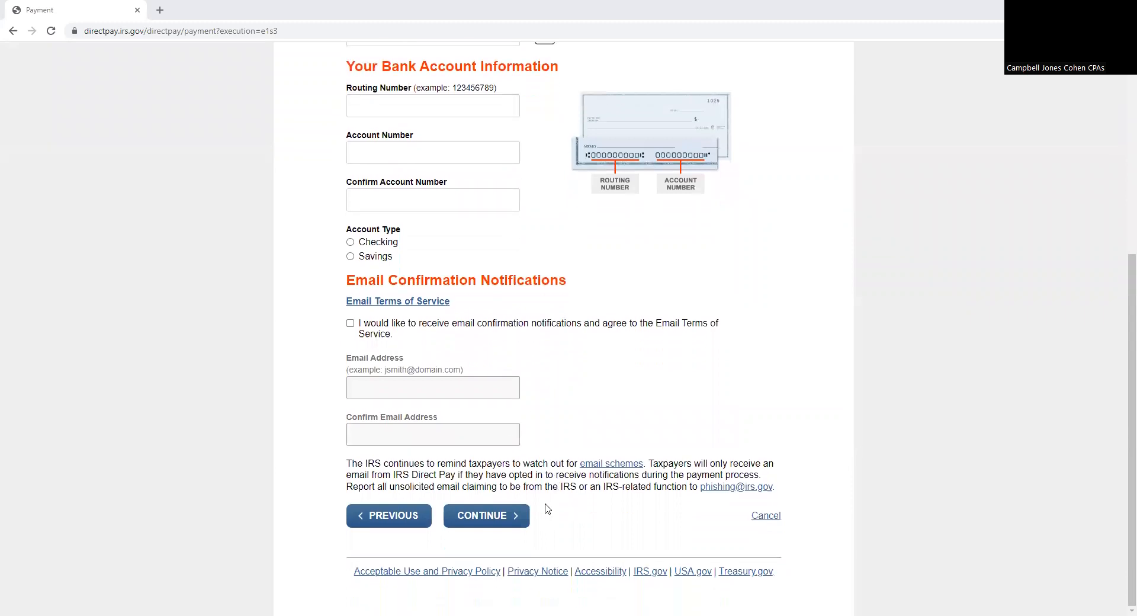
scroll(up, 3)
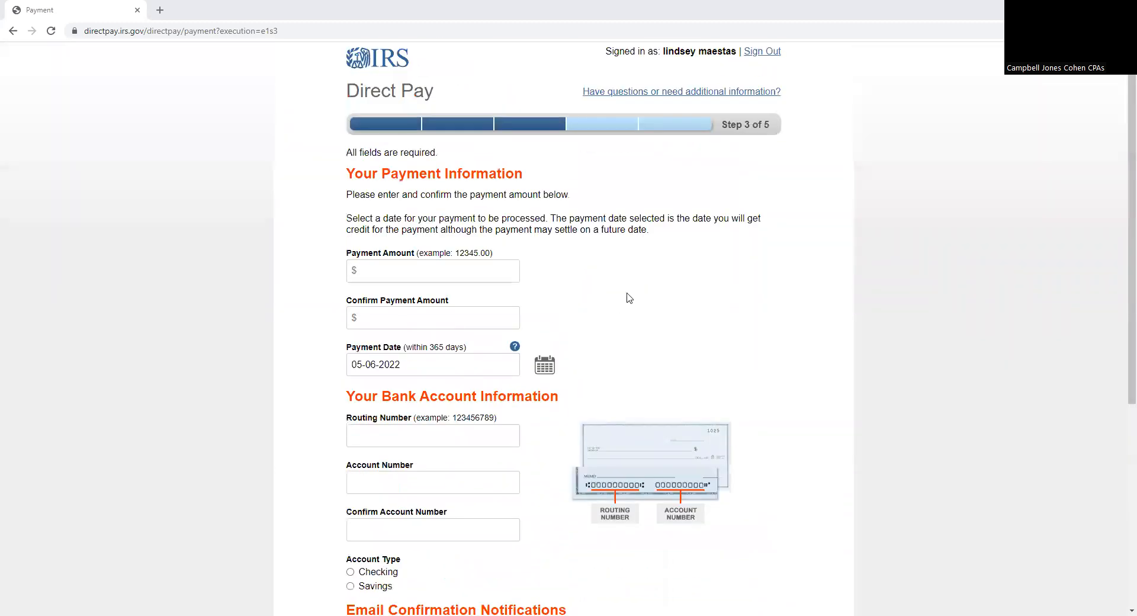
mouse_move(708, 19)
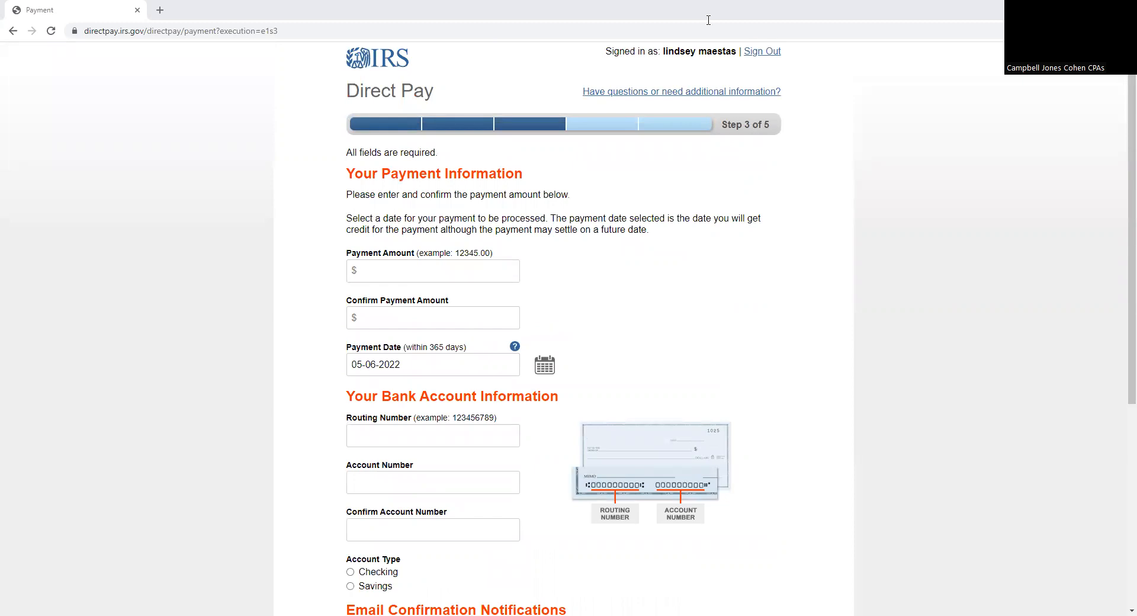
mouse_move(835, 6)
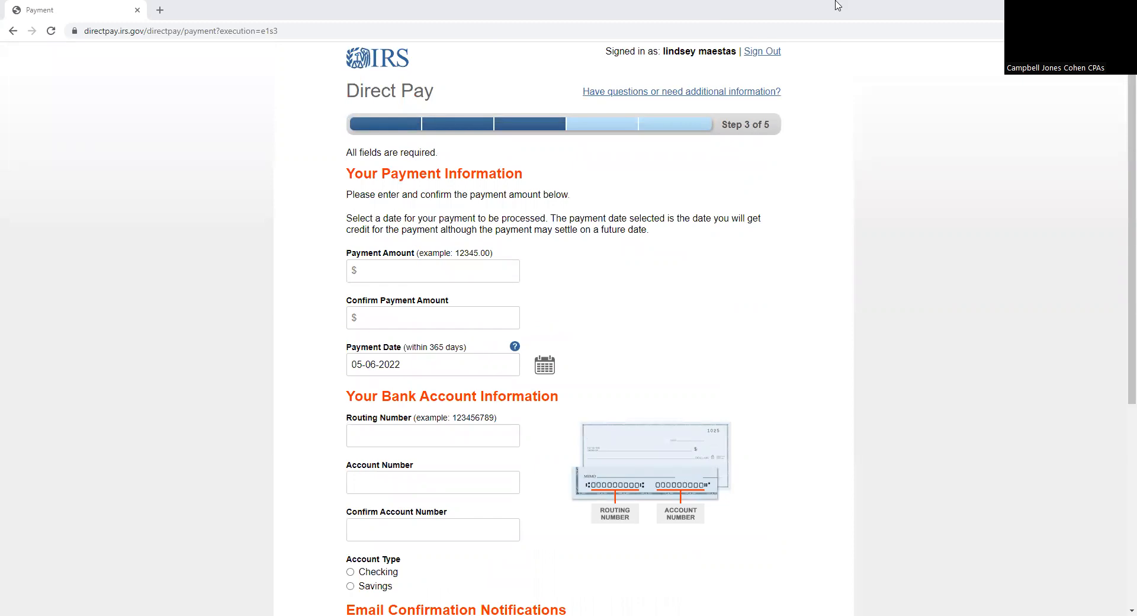